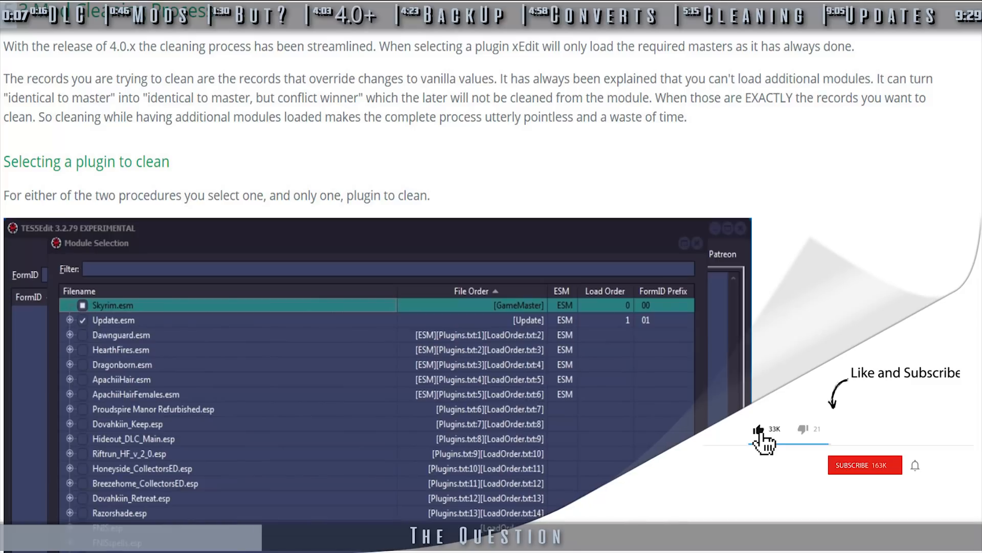
- Play the YouTube tutorial and move to the plugin-cleaning section
left_click(864, 464)
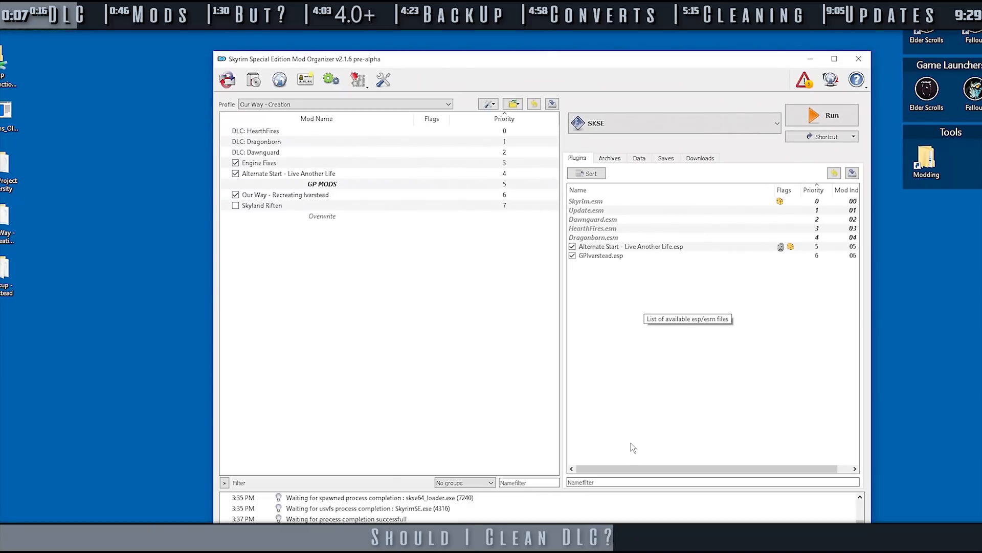
left_click(821, 115)
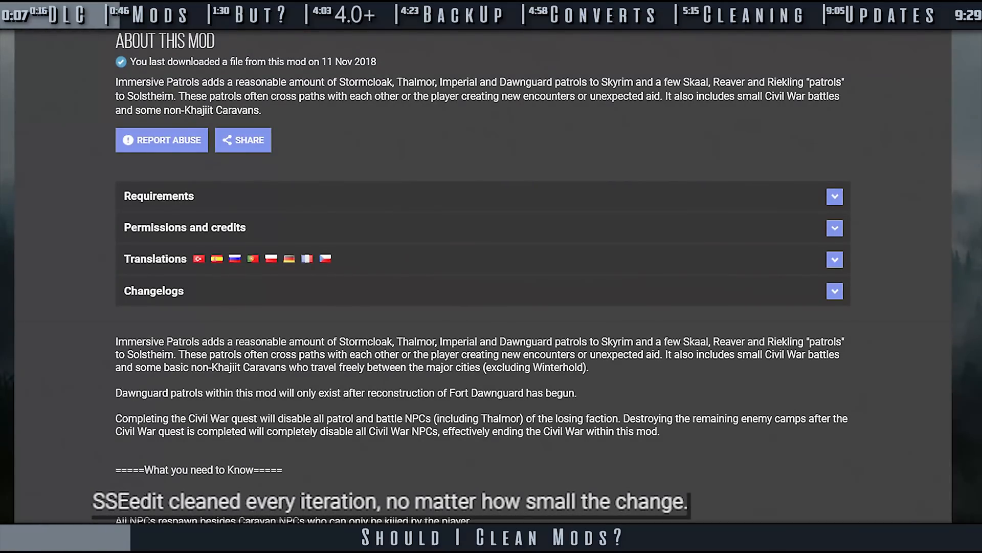
scroll("down", 3)
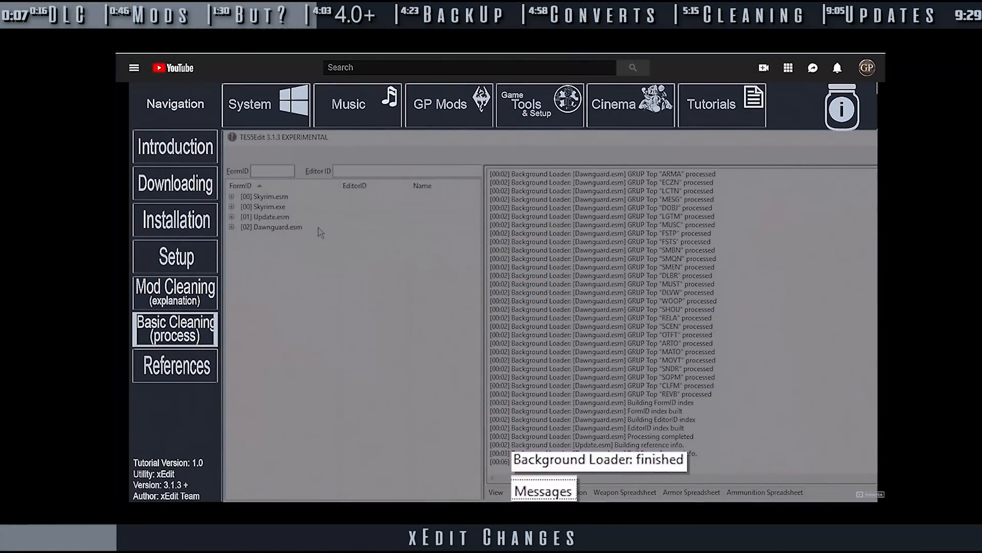
- Watch Dawnguard.esm have its Identical to Master records removed, accepting the module edit warning
right_click(272, 227)
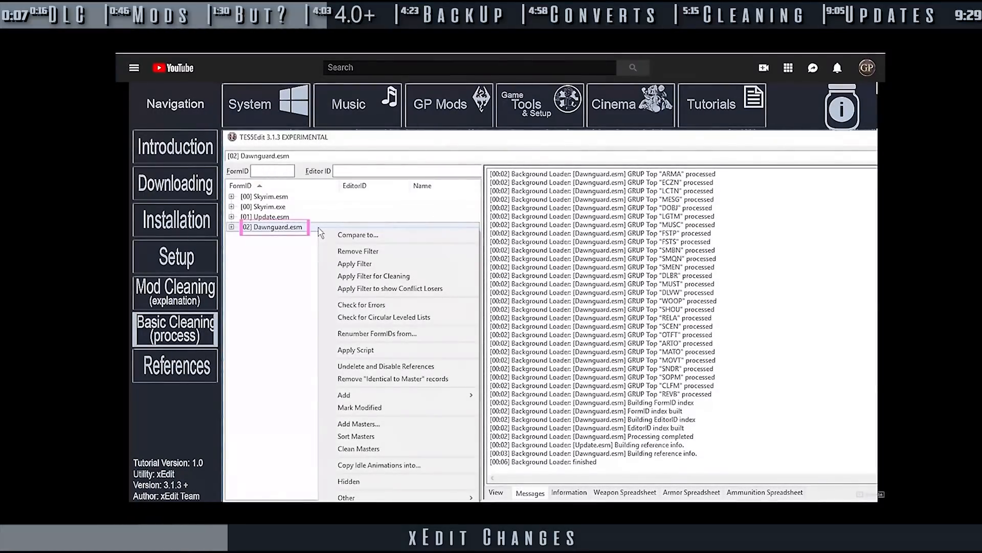
left_click(374, 275)
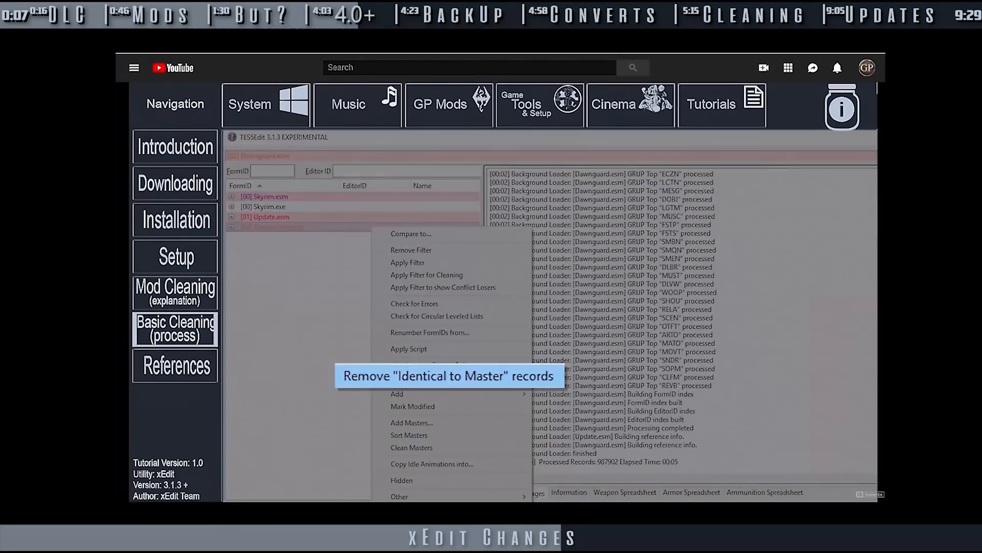
left_click(449, 376)
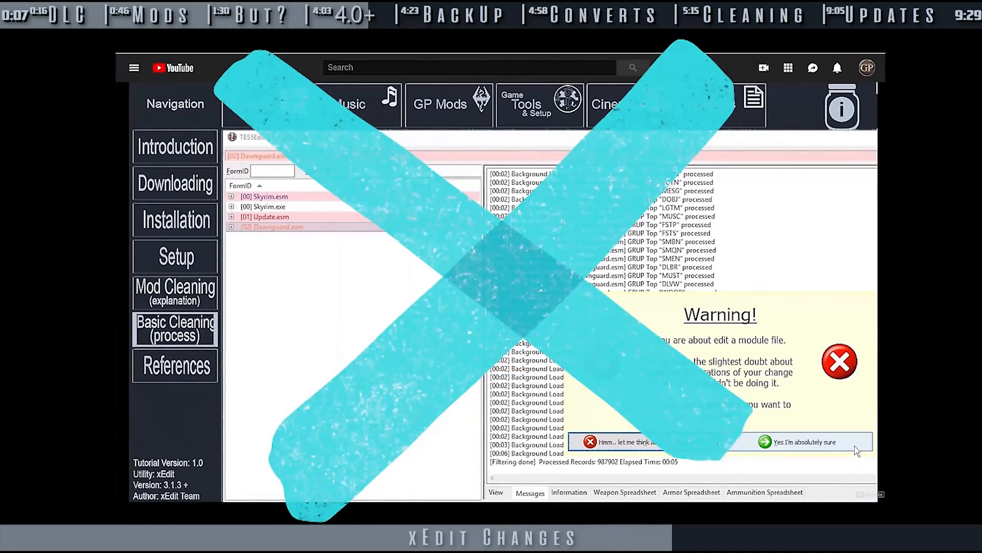
left_click(805, 442)
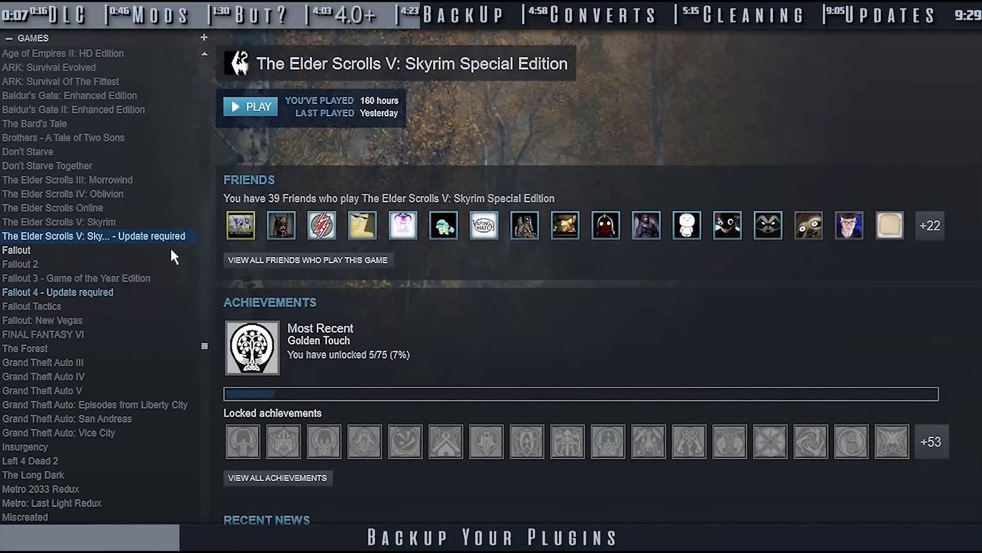
- Browse Skyrim Special Edition's local files from its Steam Properties to reach the install folder
right_click(94, 235)
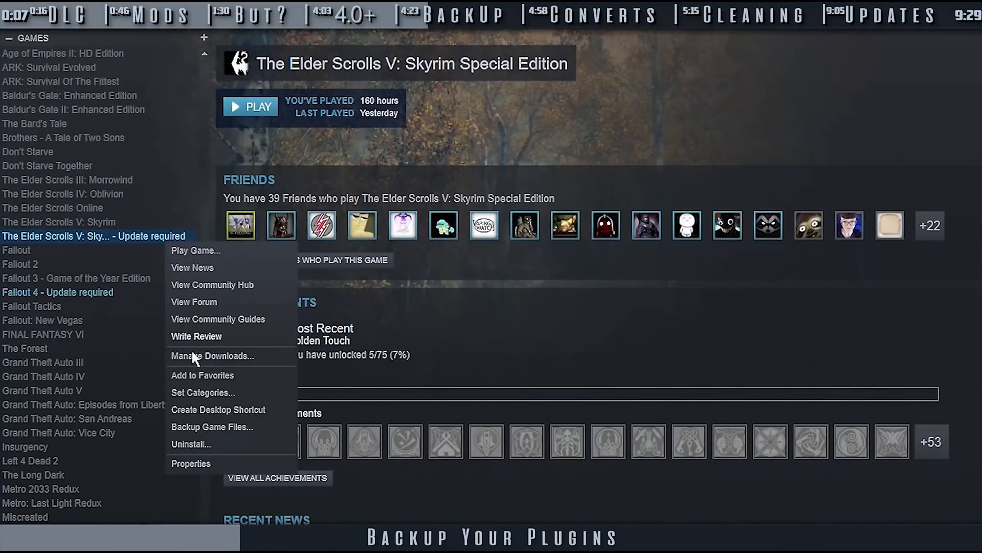
left_click(192, 463)
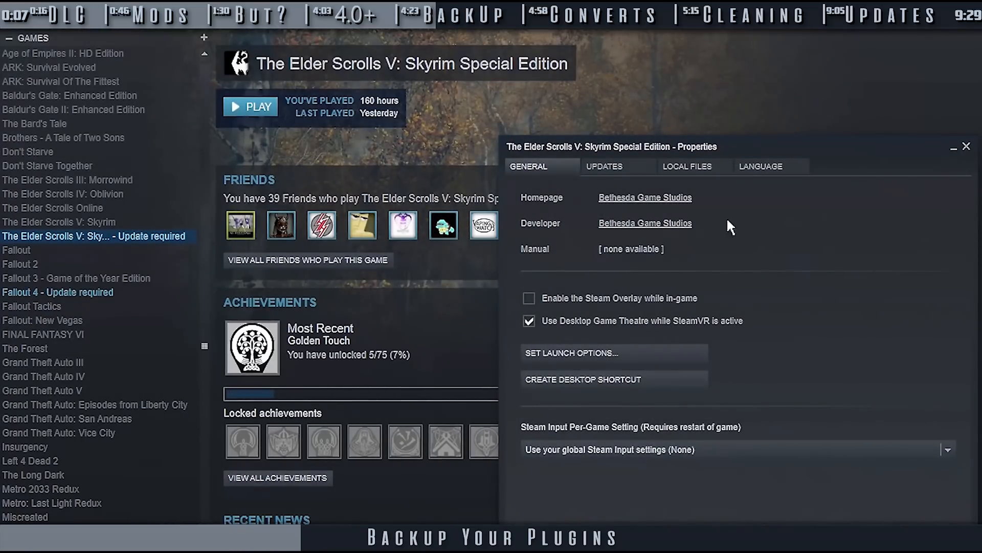
left_click(687, 166)
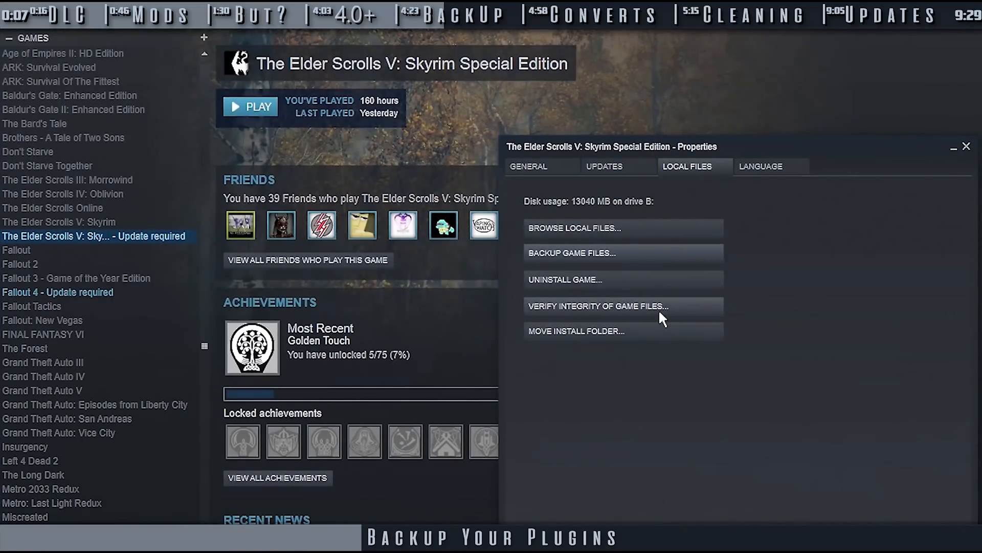
left_click(574, 227)
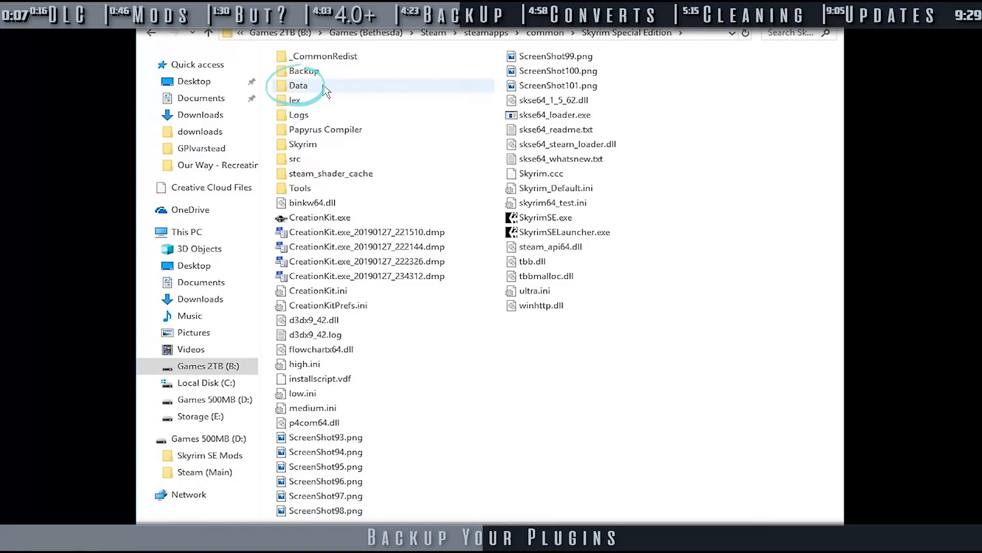
right_click(324, 194)
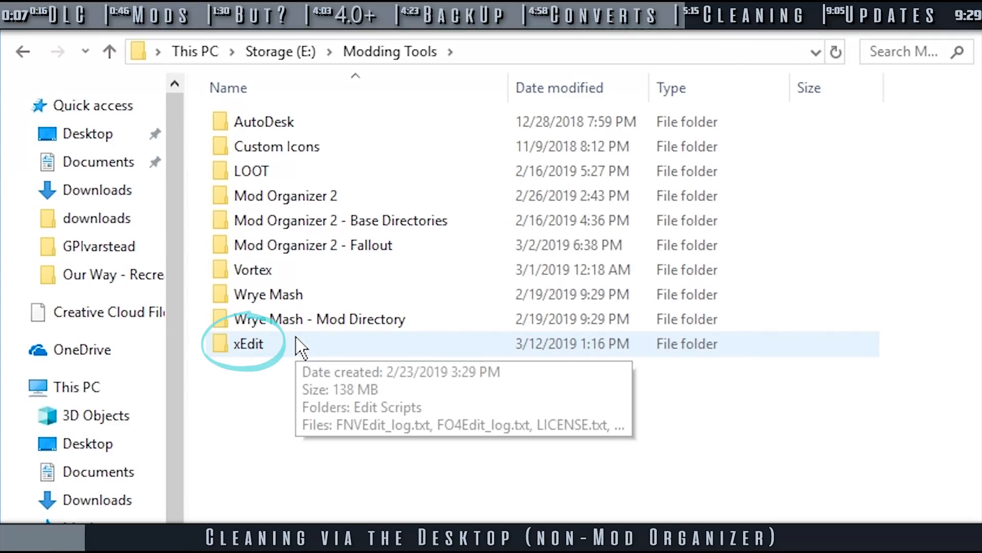
- Duplicate SSEEdit.exe as SSEEditQAC.exe in the xEdit folder and launch the copy
double_click(247, 344)
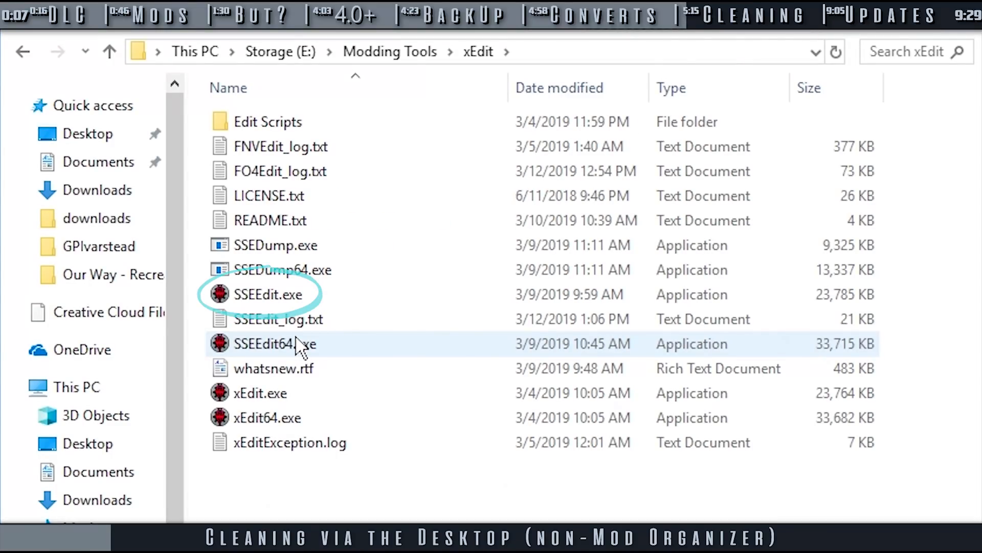
left_click(267, 294)
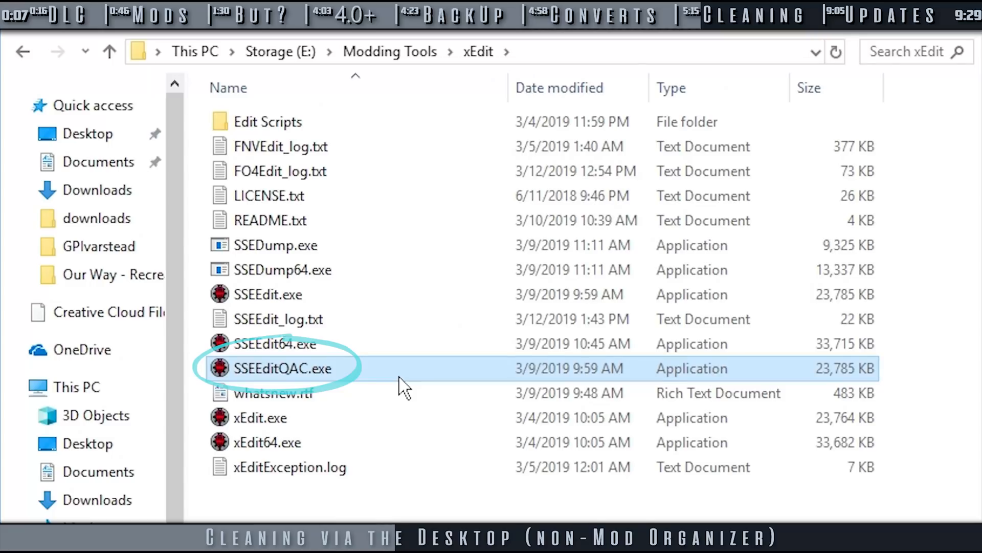
double_click(282, 367)
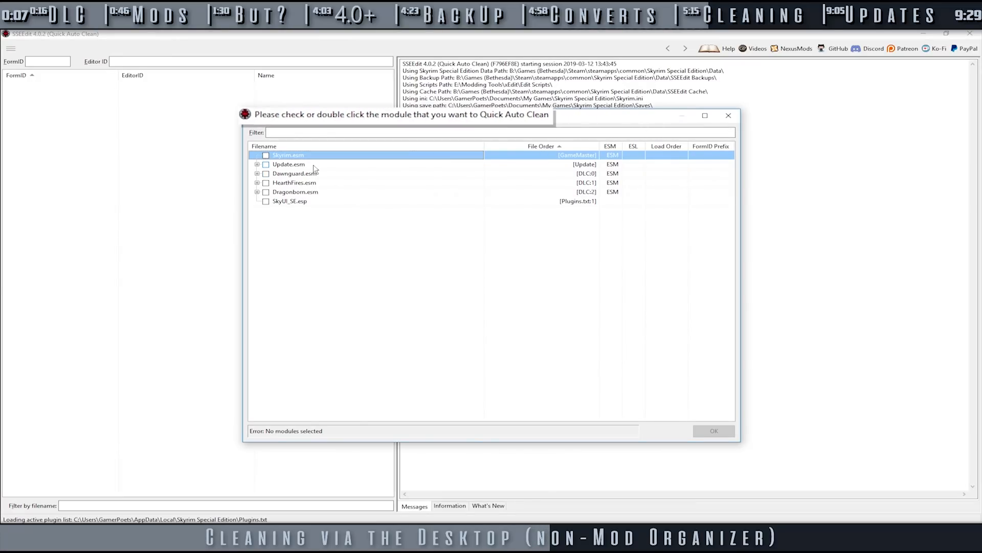
- Select Update.esm through Dragonborn.esm for Quick Auto Clean, leaving Skyrim.esm unticked
left_click(288, 164)
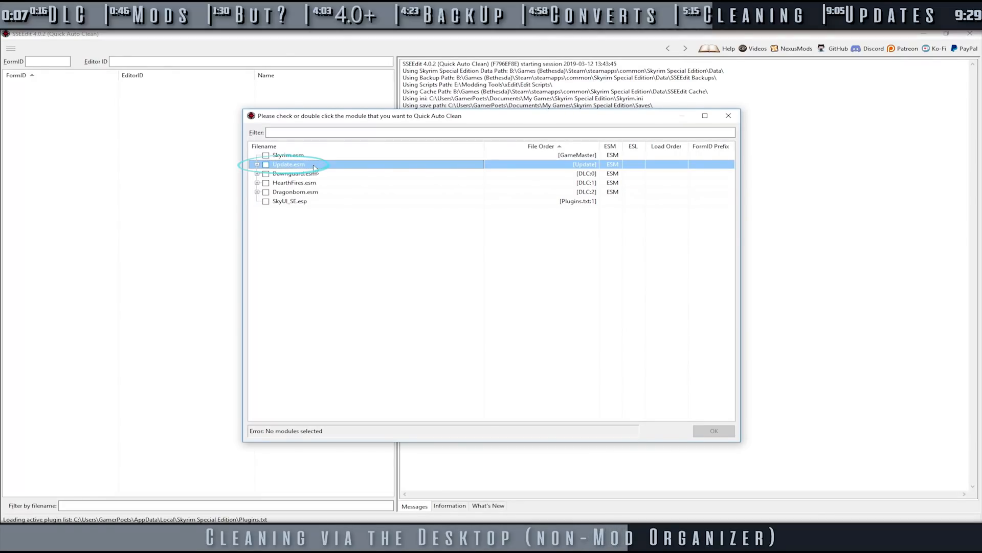
double_click(289, 164)
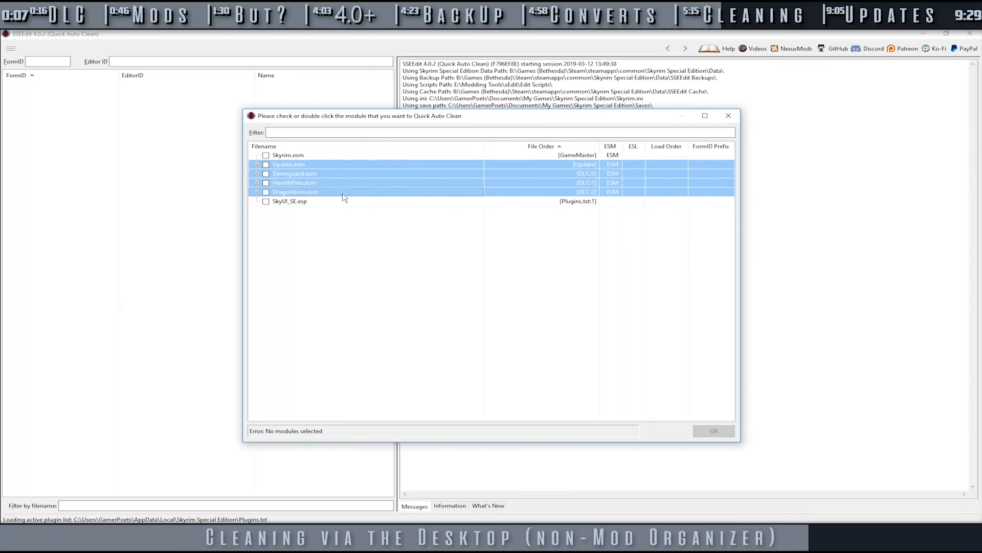
left_click(288, 155)
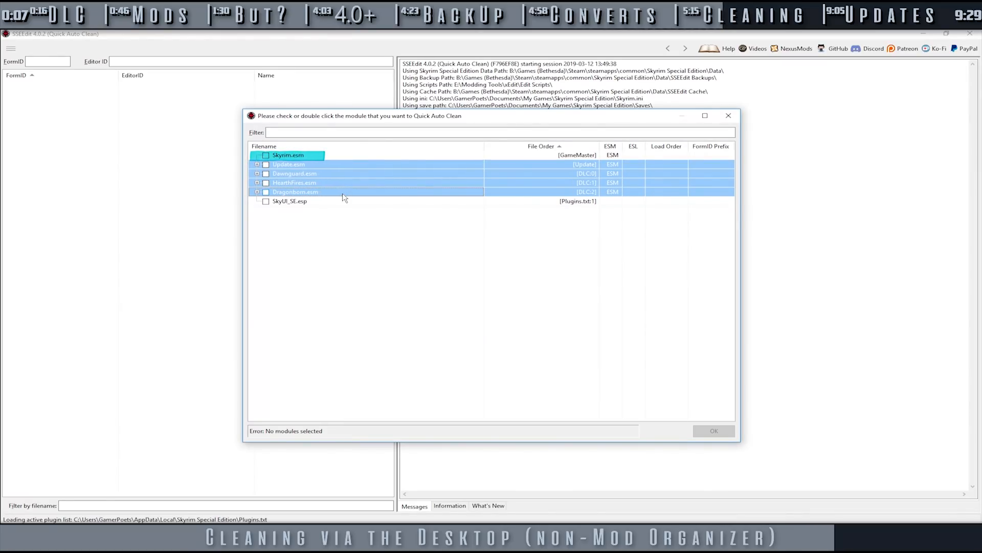
left_click(288, 155)
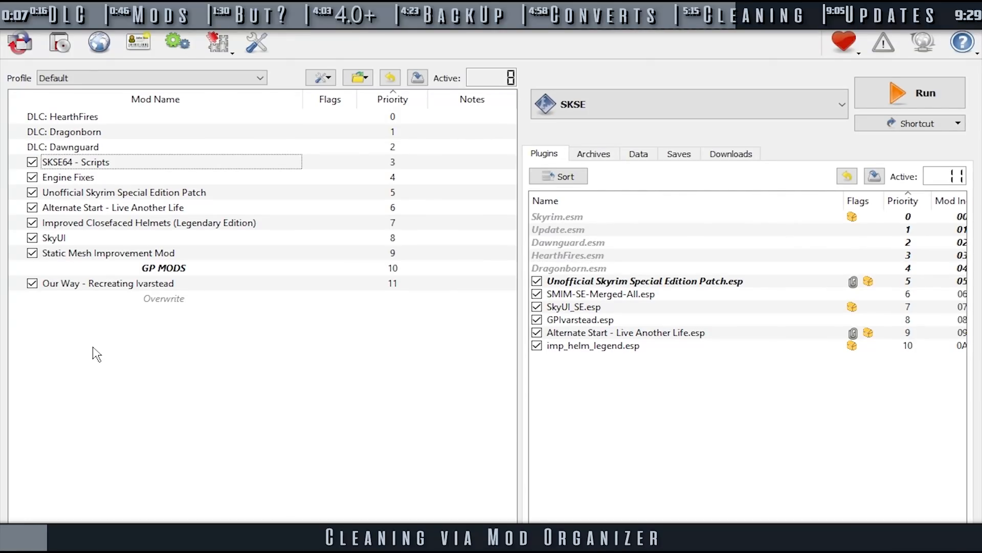
- Open the DLC - Cleaned mod's folder in File Explorer from the mod list menu
right_click(94, 351)
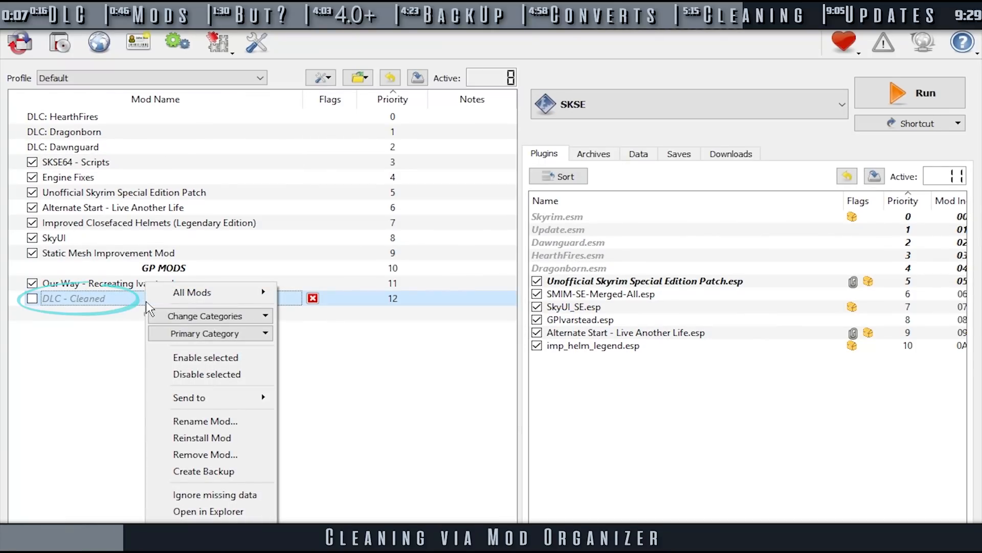
mouse_move(209, 512)
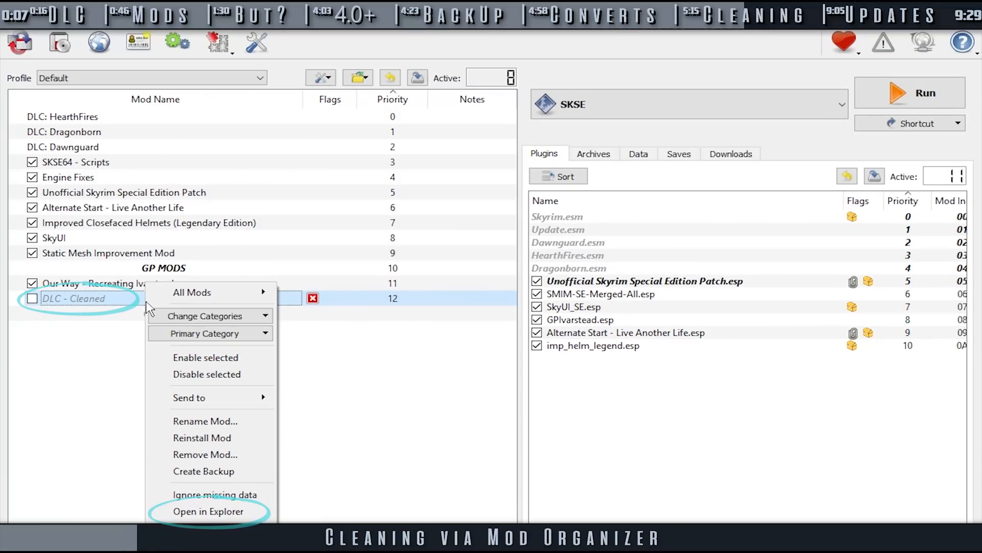
left_click(209, 511)
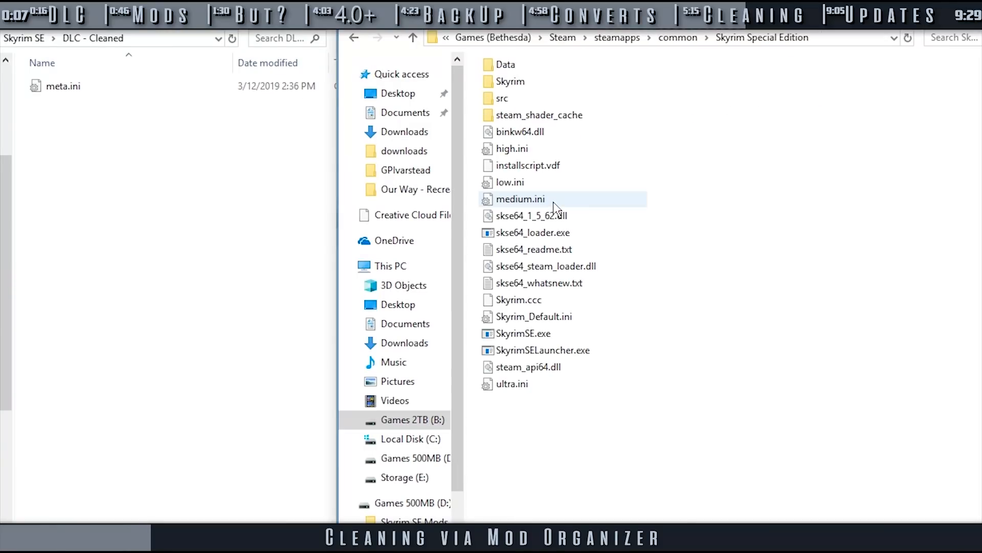
- Open the Data folder inside the Skyrim Special Edition game directory
left_click(505, 65)
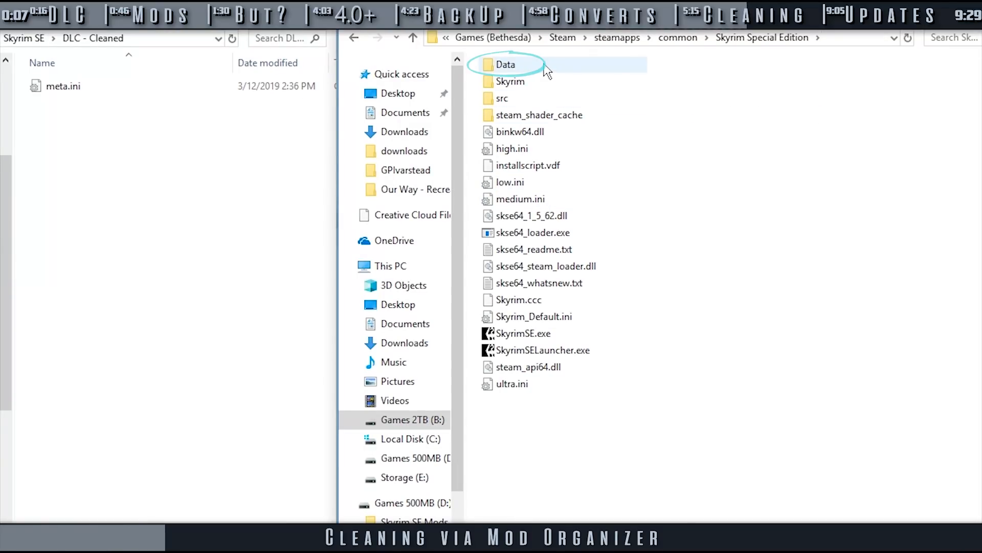
double_click(506, 63)
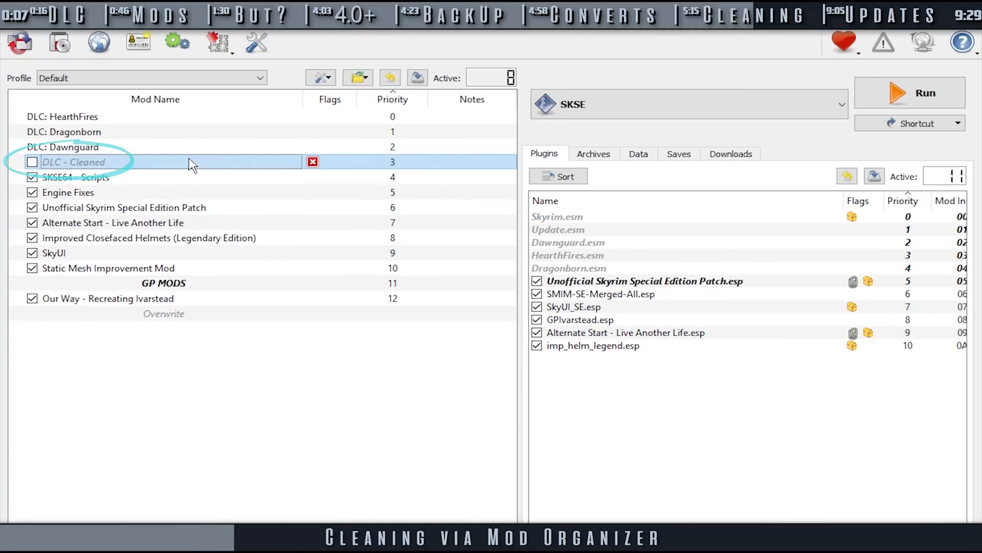
- Select the DLC - Cleaned mod now placed at priority 3 below the DLC entries
left_click(32, 161)
type("x")
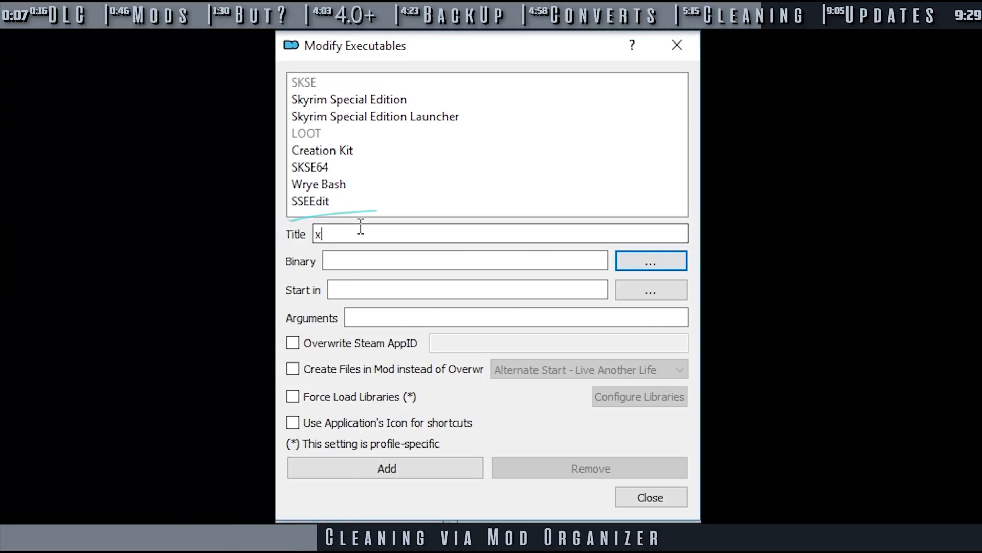
- Title the executable 'SSEEDit Quick Auto Clean' and point it to E:\Modding Tools\xEdit\SSEEdit.exe
type("SSEEDit Quick Auto Clean")
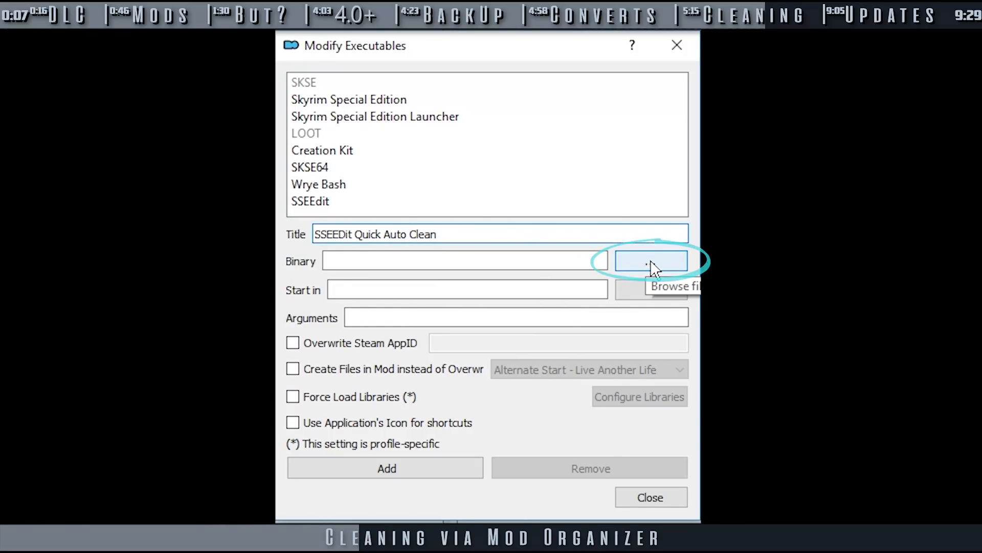
left_click(651, 261)
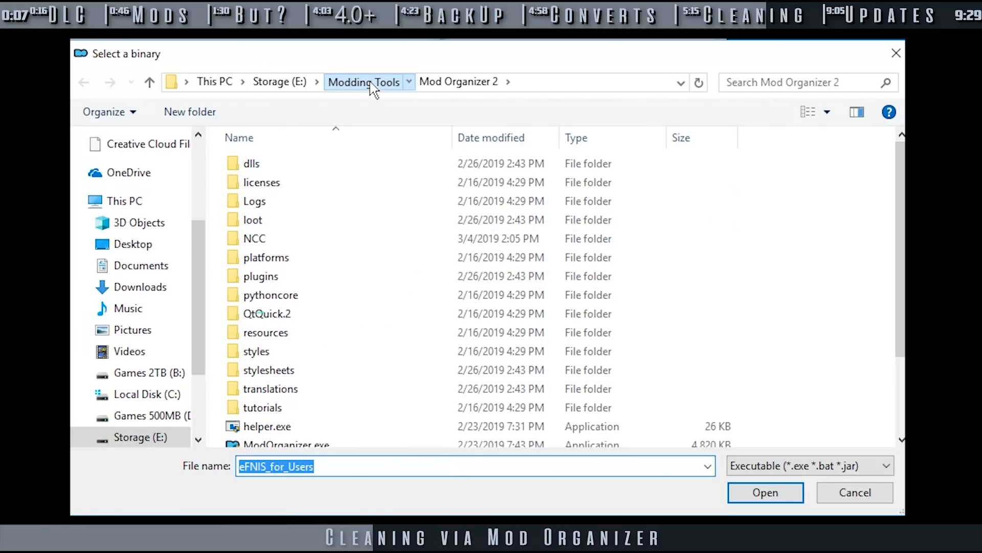
left_click(363, 82)
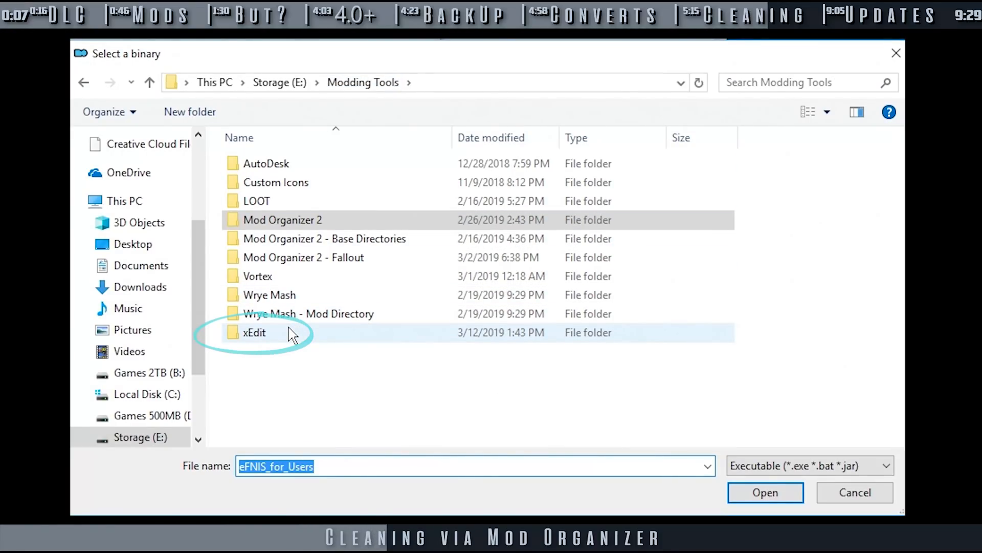
double_click(254, 332)
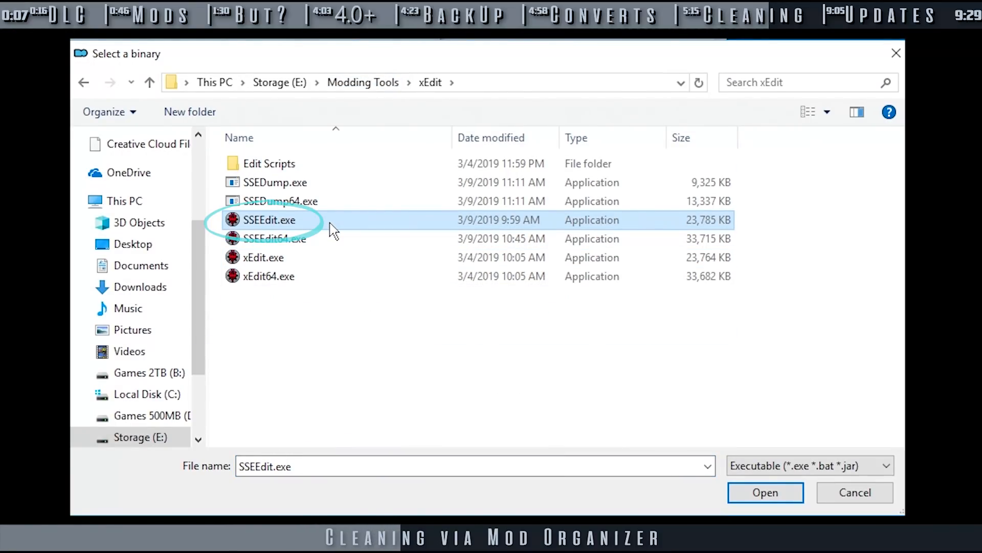
left_click(765, 492)
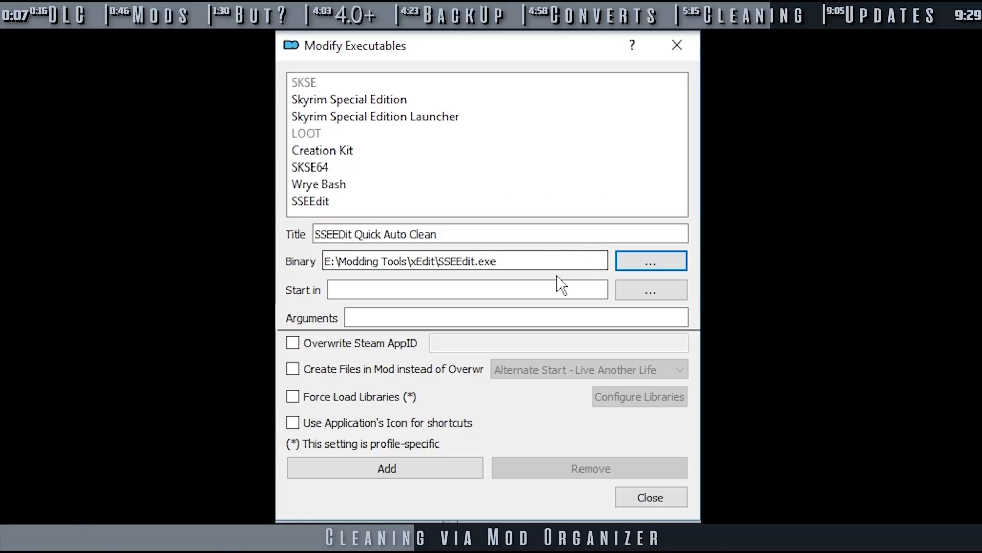
- Set the arguments to -QuickAutoClean and add the new executable
type("-QuickAutoClean")
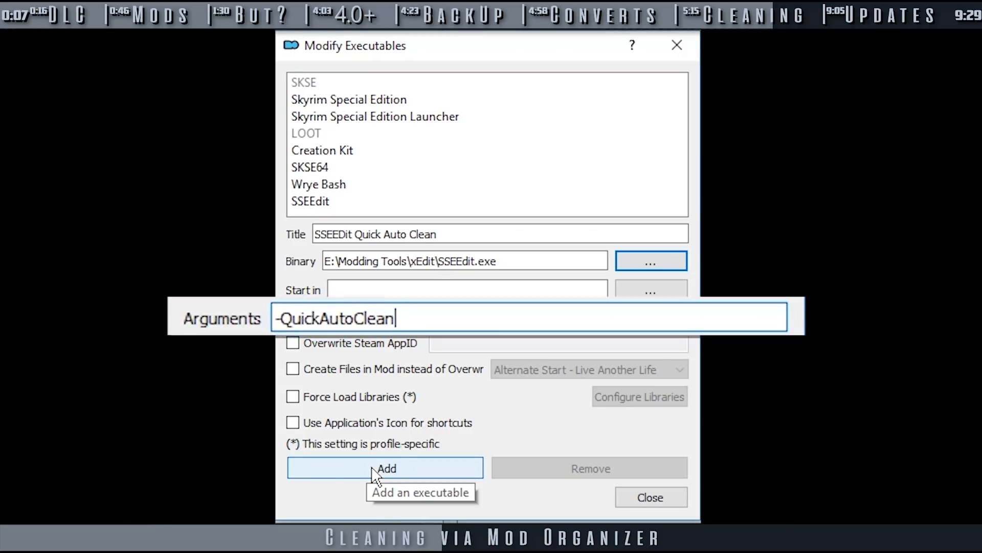
left_click(386, 467)
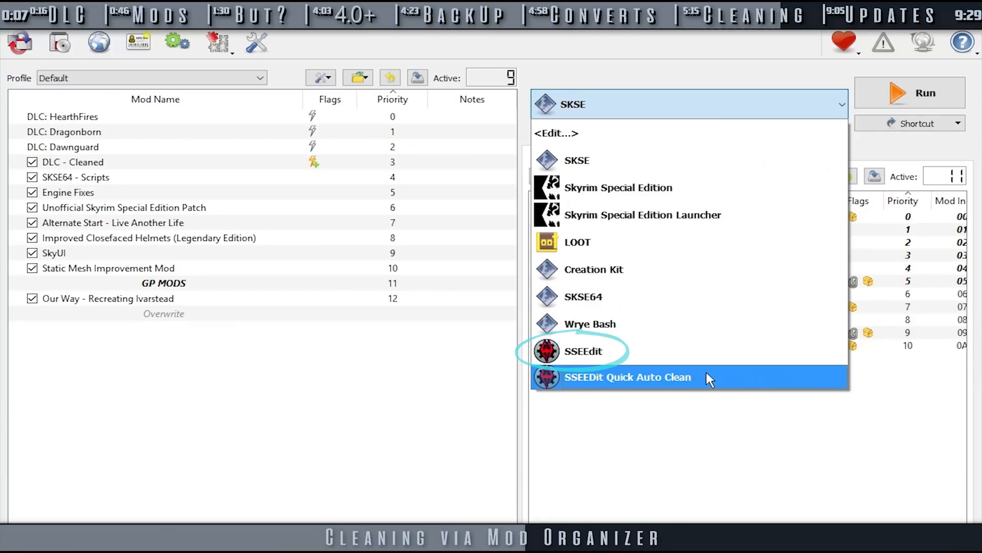
- Run the SSEEDit Quick Auto Clean executable from Mod Organizer's dropdown
left_click(627, 377)
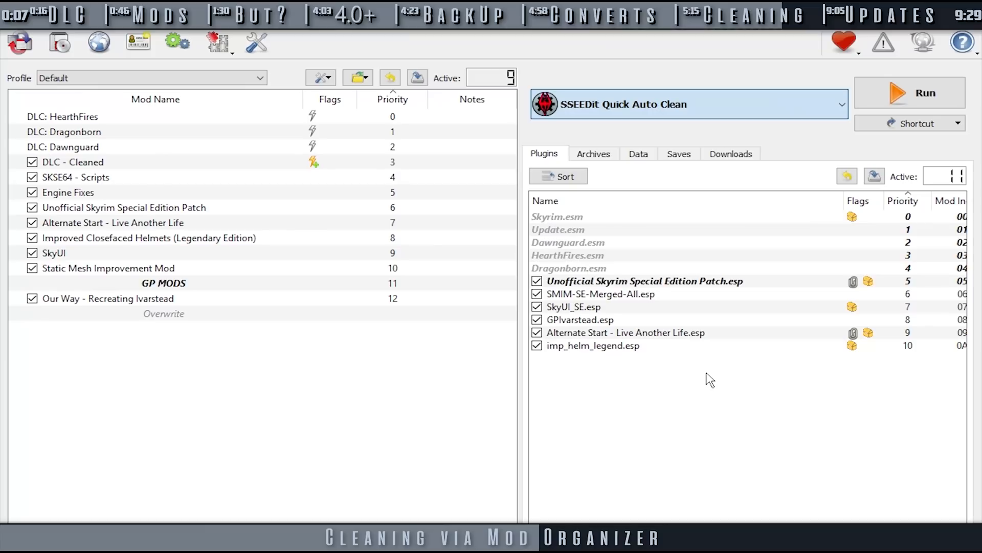
left_click(909, 93)
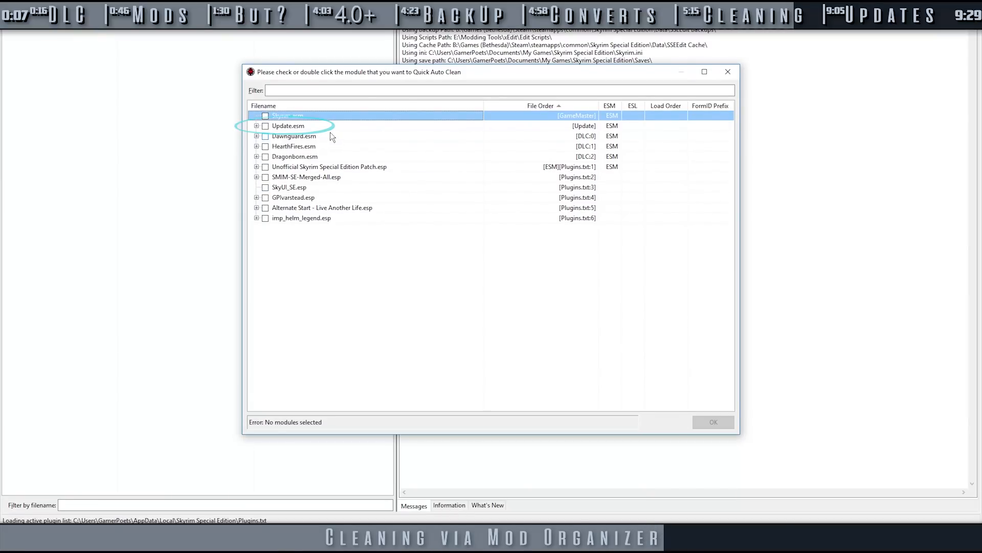
- Quick auto clean Update.esm from the module picker
double_click(288, 115)
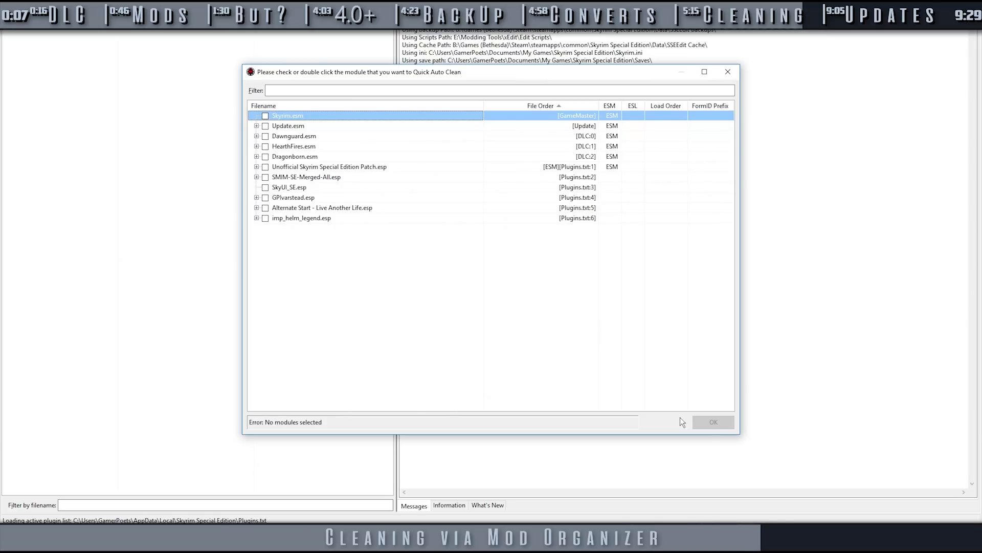
left_click(292, 115)
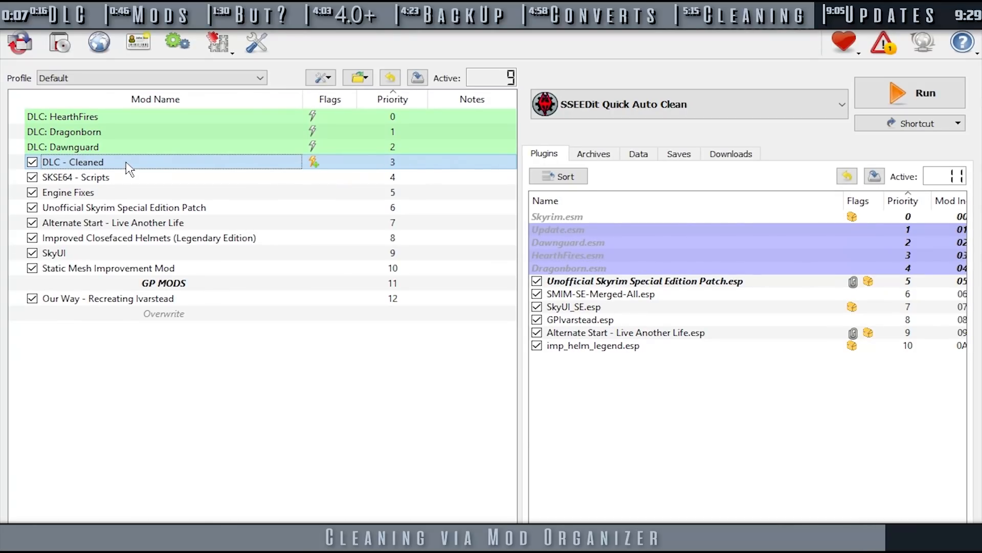
- Request removal of the DLC - Cleaned mod from its context menu
right_click(72, 162)
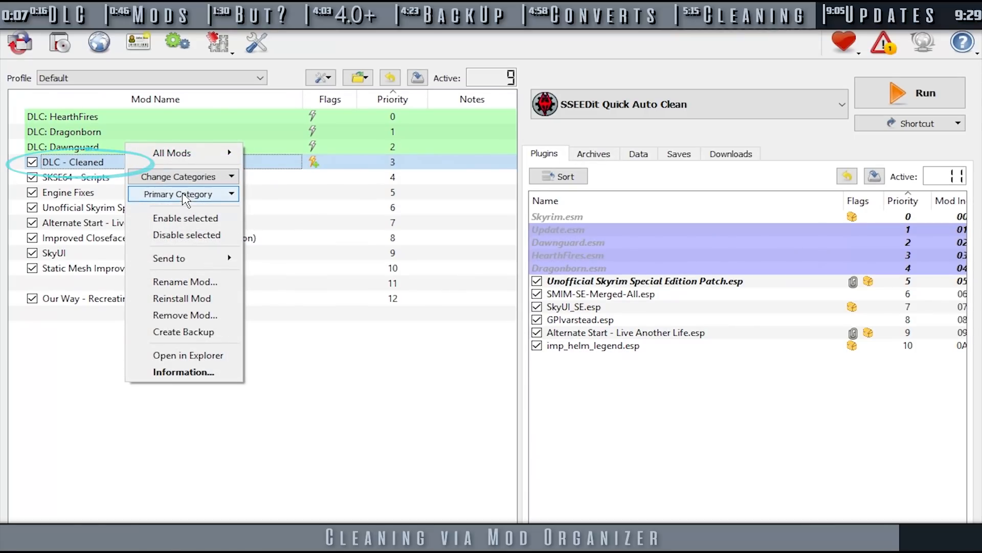
left_click(185, 315)
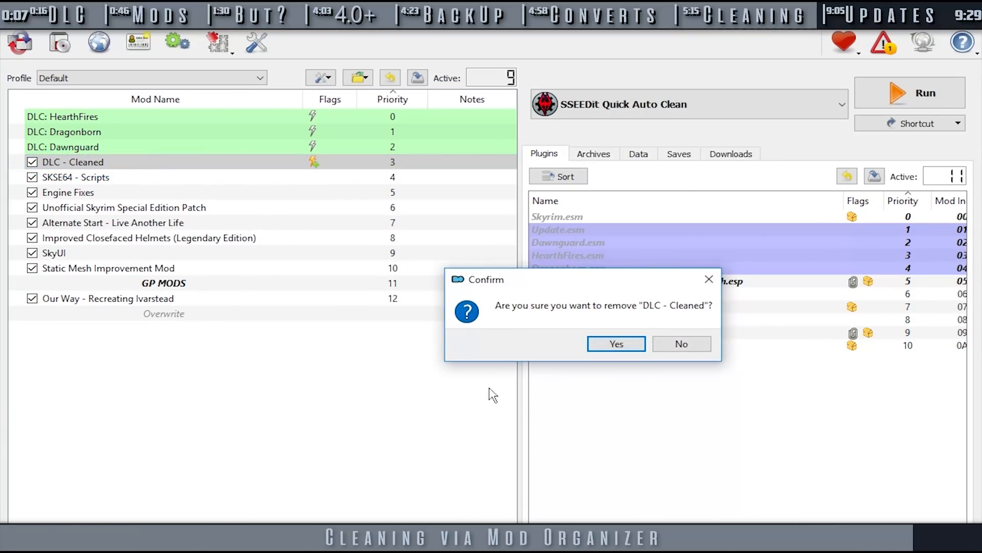